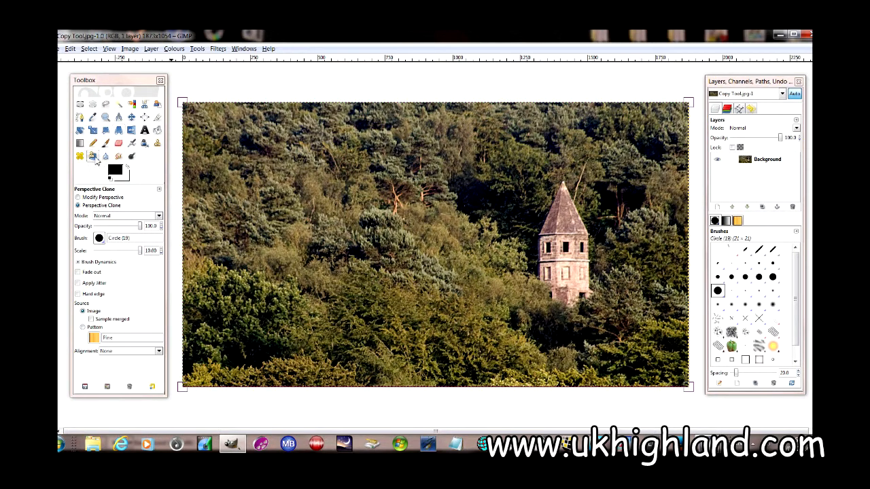
pyautogui.moveTo(93, 157)
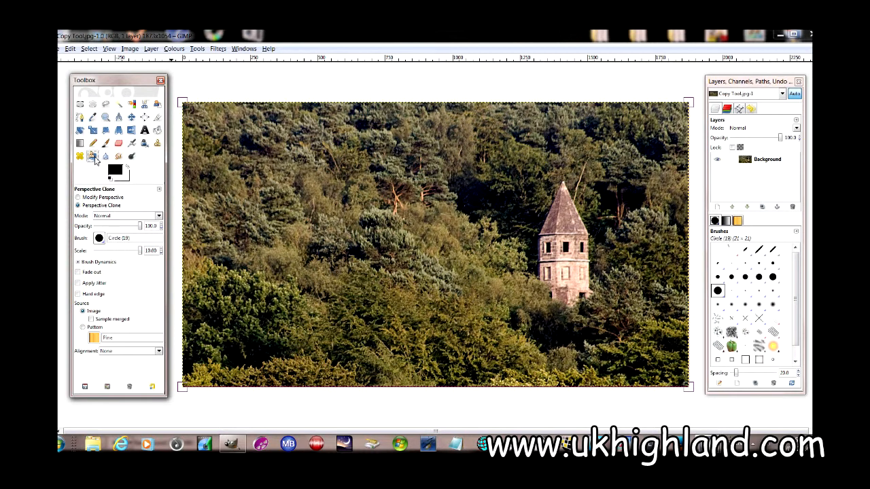
pyautogui.moveTo(477, 200)
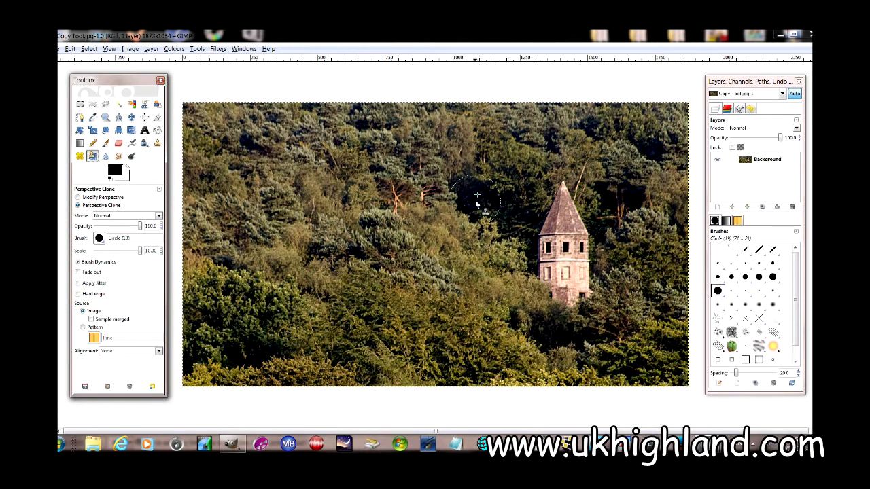
pyautogui.moveTo(499, 197)
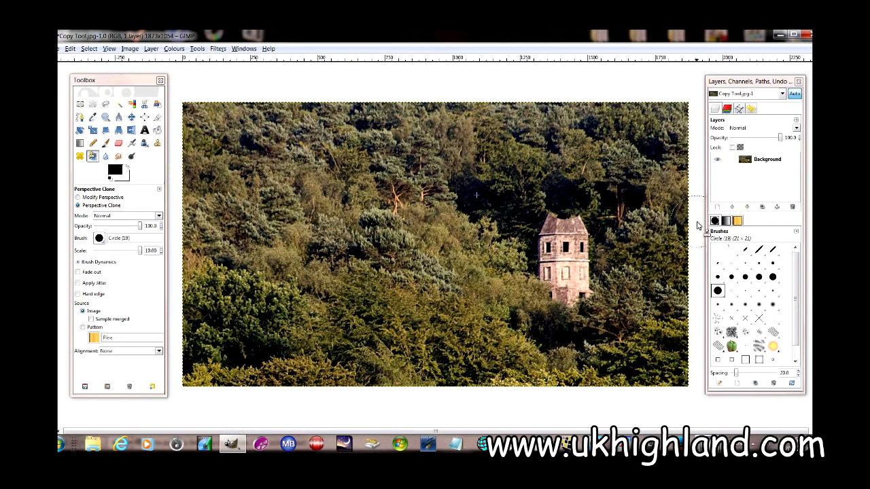
# Step: Restore the tower's pointed roof and shrink the clone brush scale to about 1.92
pyautogui.click(567, 198)
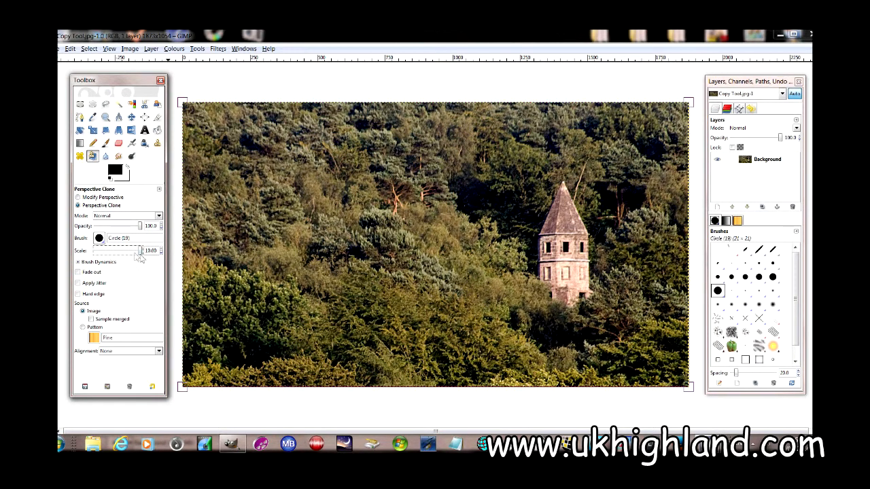
pyautogui.moveTo(139, 250); pyautogui.dragTo(129, 250)
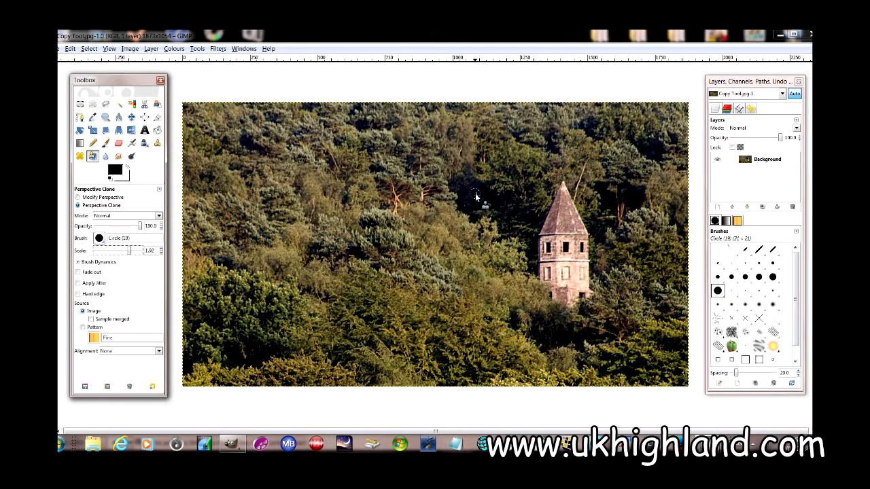
pyautogui.moveTo(479, 200)
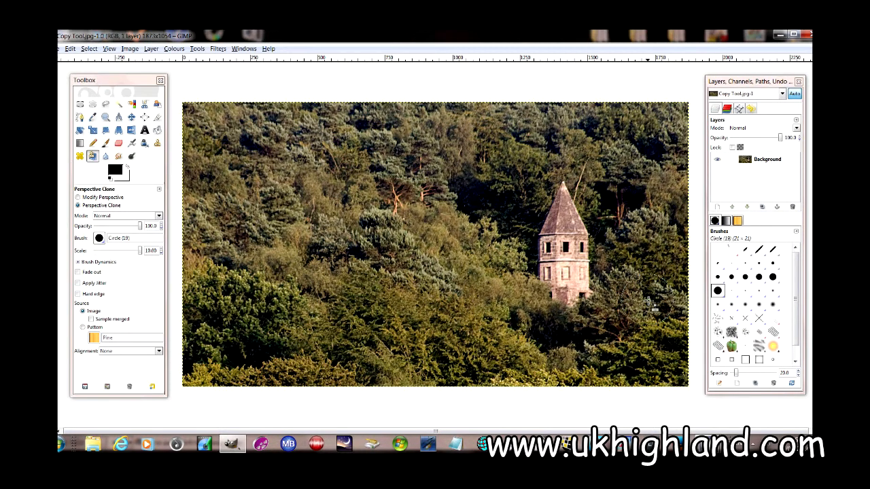
pyautogui.moveTo(649, 307)
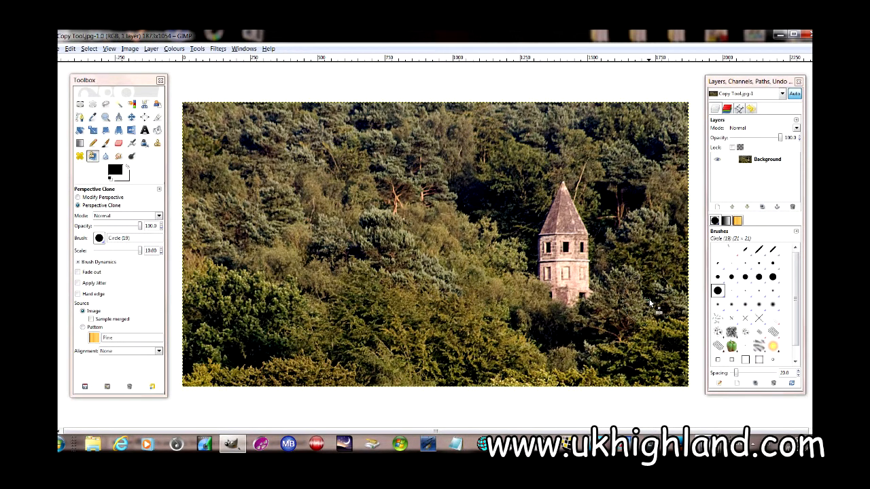
pyautogui.moveTo(601, 304)
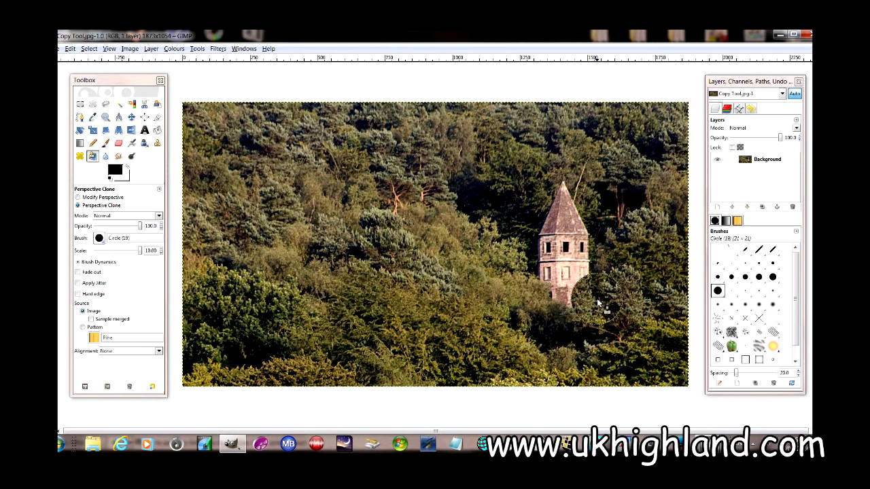
pyautogui.moveTo(605, 293)
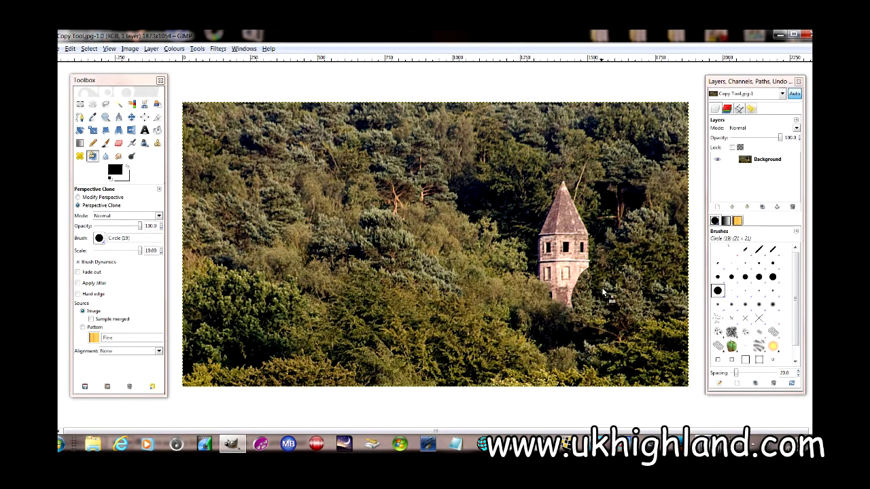
pyautogui.moveTo(601, 264)
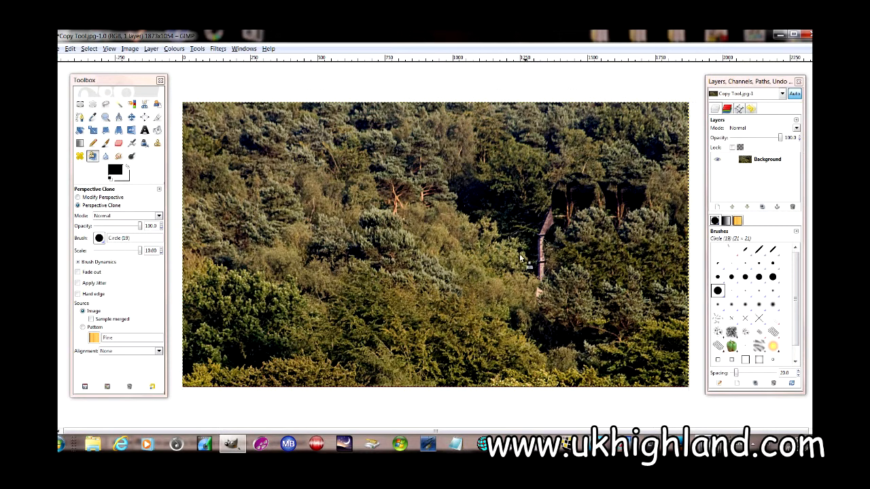
pyautogui.moveTo(510, 225)
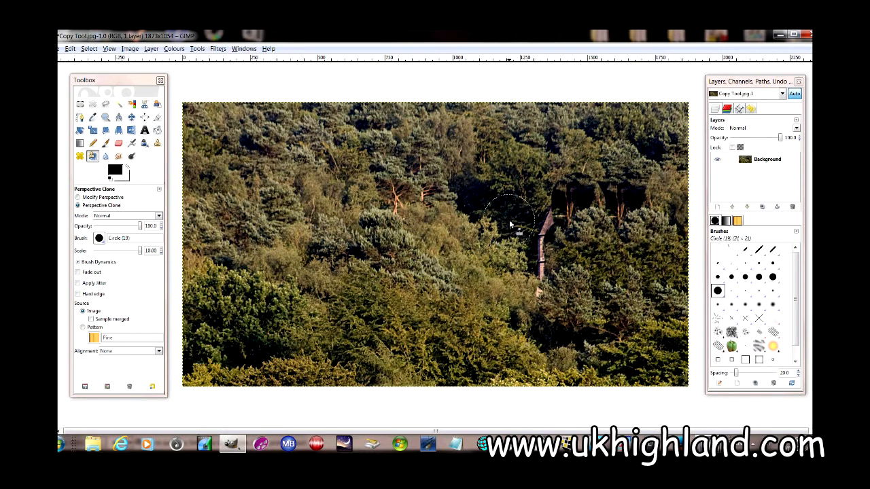
pyautogui.moveTo(507, 217)
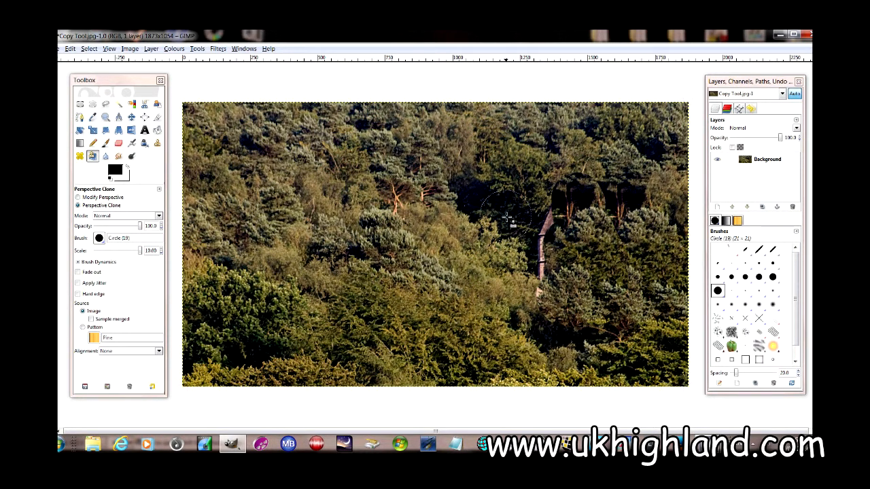
pyautogui.moveTo(534, 228)
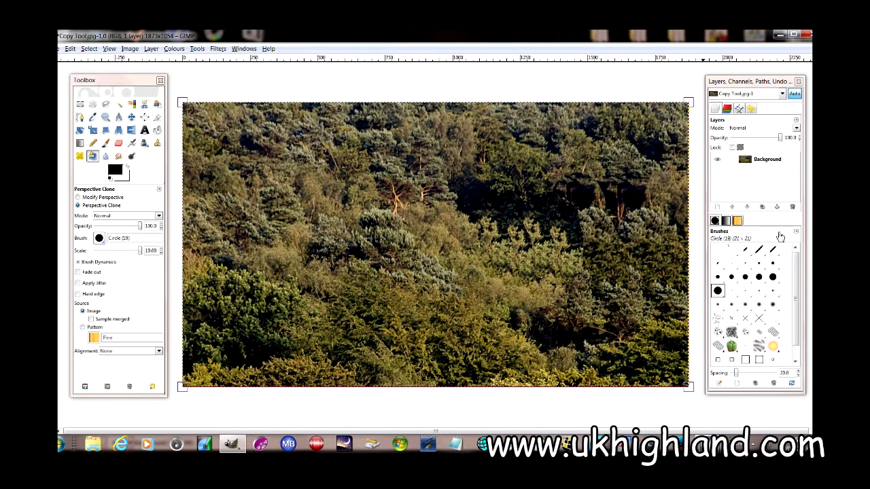
pyautogui.moveTo(579, 203)
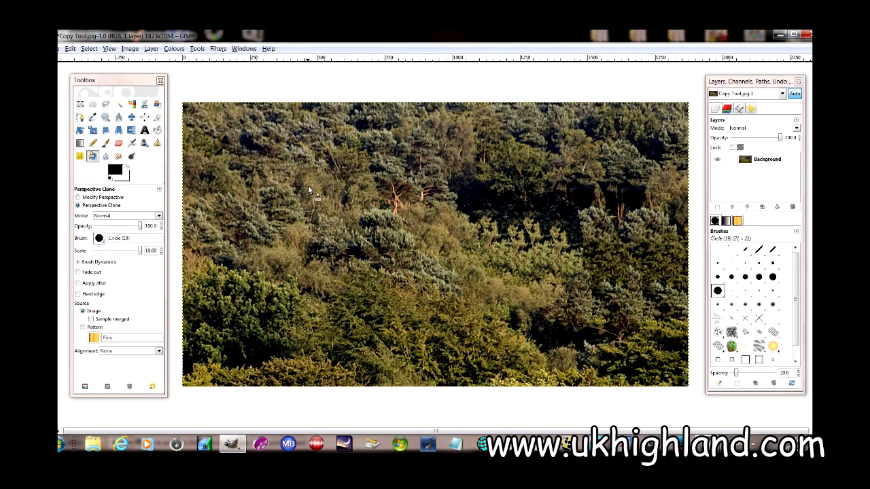
pyautogui.moveTo(411, 233)
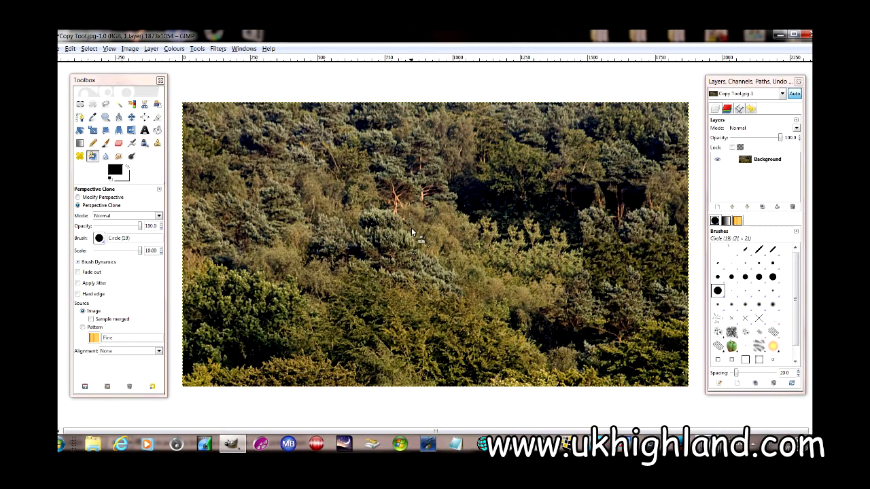